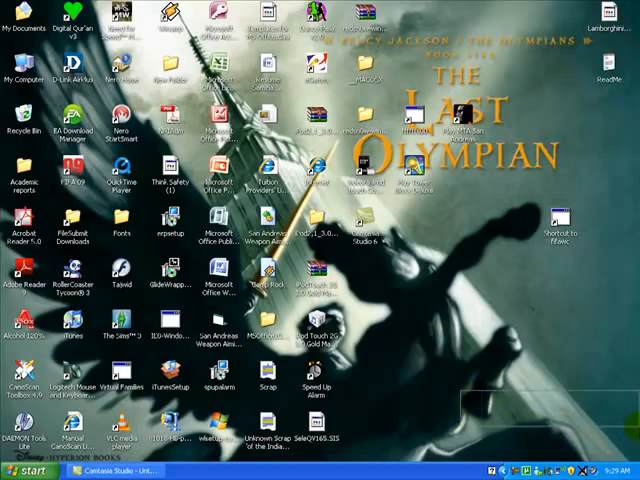
mouse_move(368, 264)
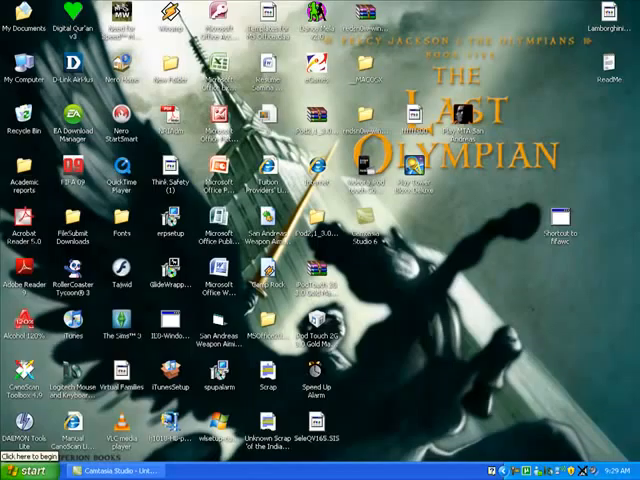
Launch Internet Explorer from the desktop and load mininova.org
click(28, 470)
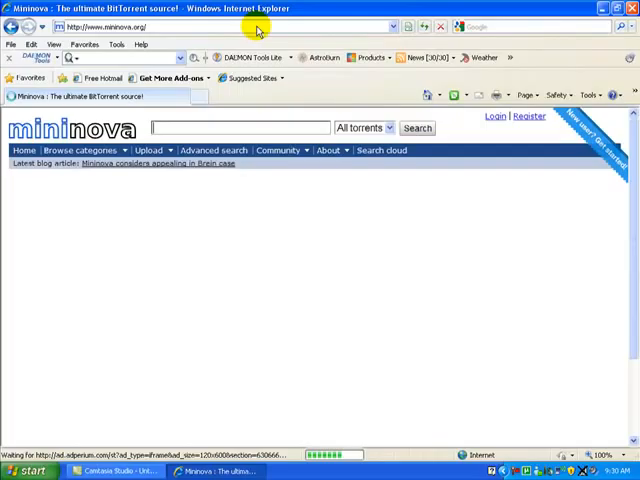
Search Mininova for 'ipod touch converter' via the suggestion, listing three software torrents
click(240, 128)
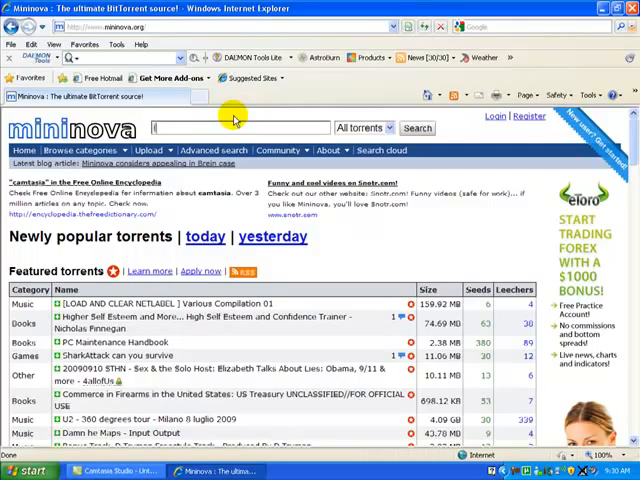
click(236, 128)
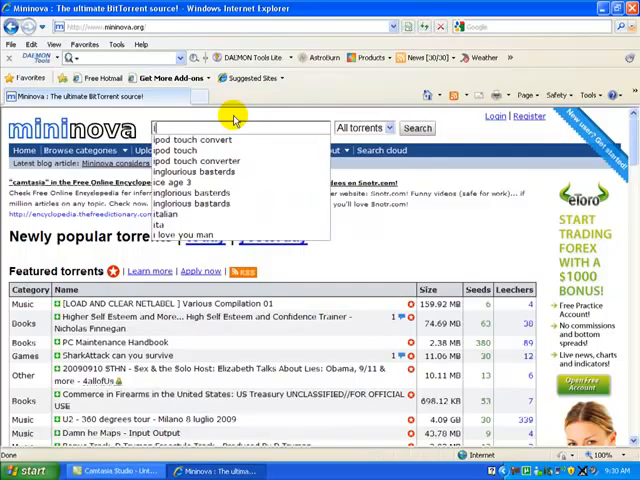
text(ipod touc)
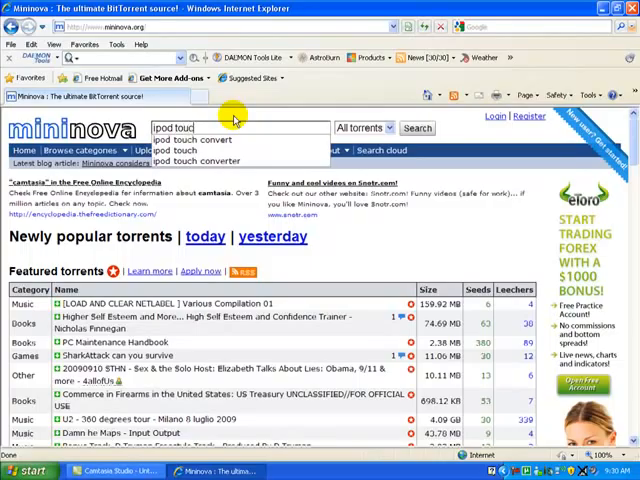
click(200, 162)
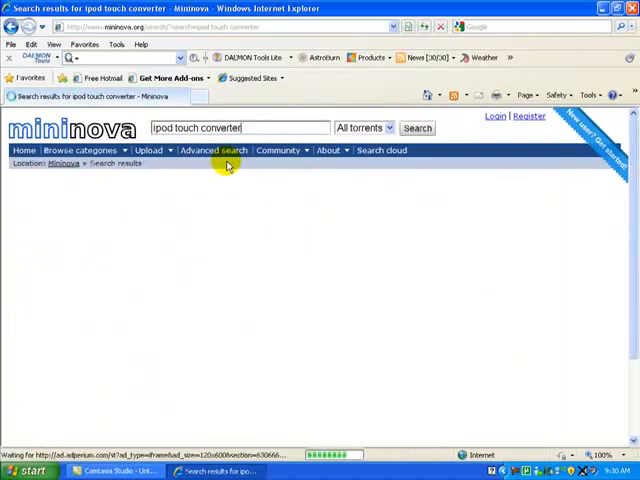
click(416, 128)
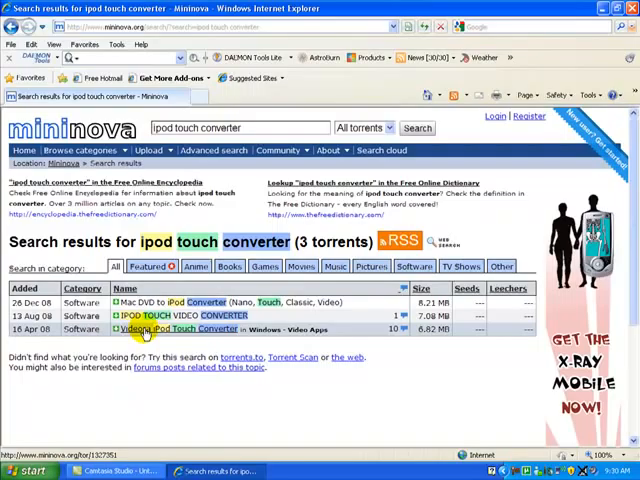
Open the Videora iPod Touch Converter result and download its torrent into uTorrent
click(150, 328)
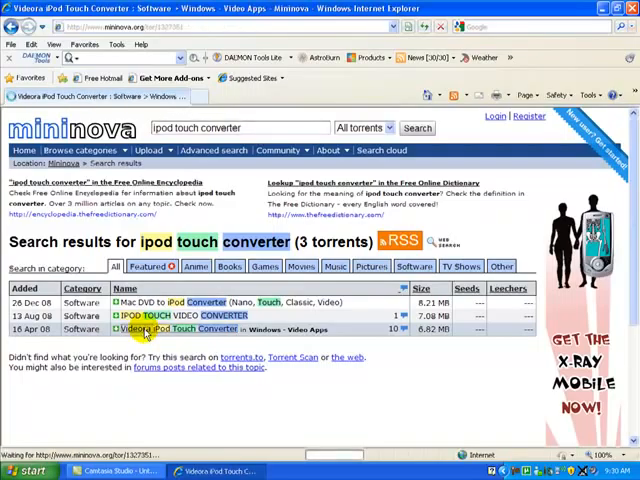
click(178, 328)
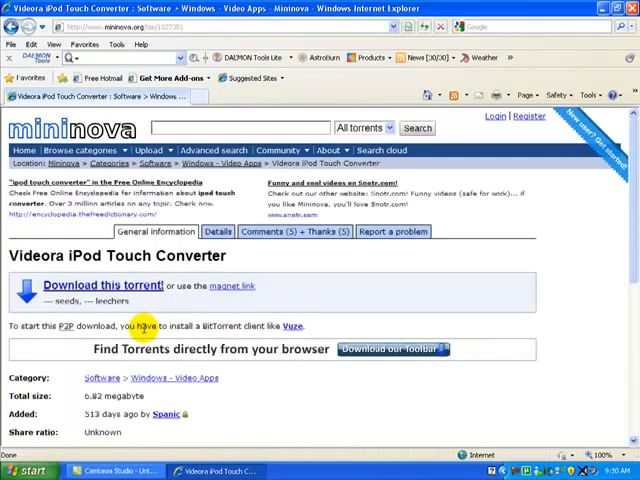
scroll(down, 3)
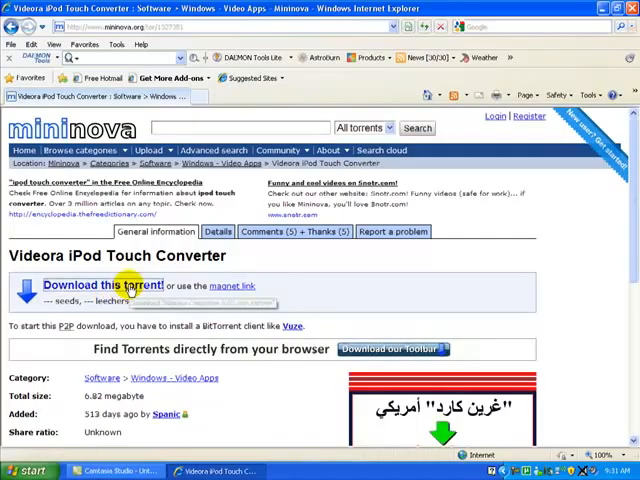
click(102, 284)
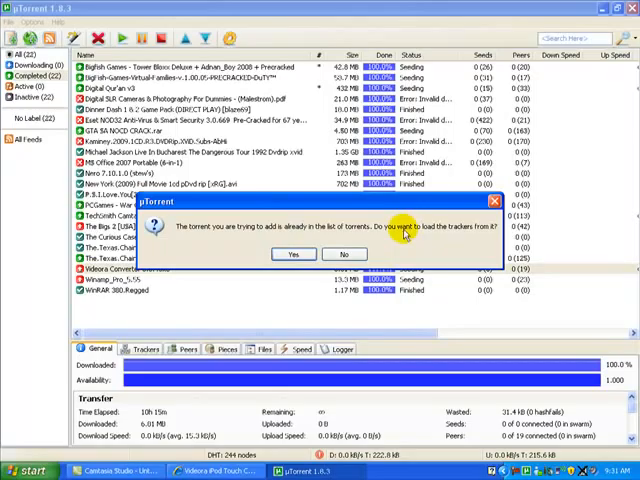
mouse_move(344, 254)
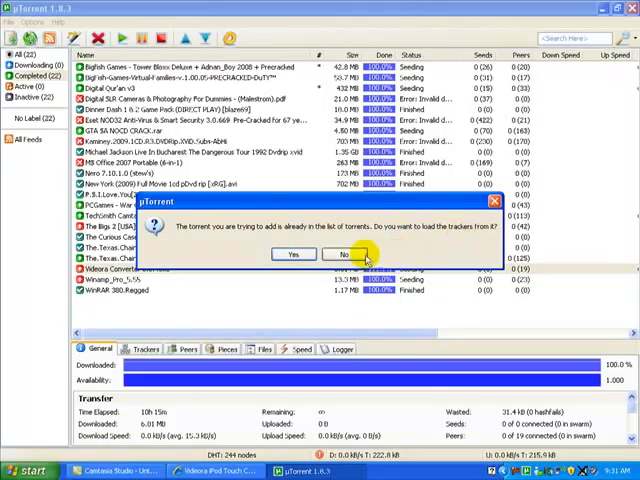
Decline reloading trackers, check the Downloading category and show the Videora Converter 1.07 download
click(342, 254)
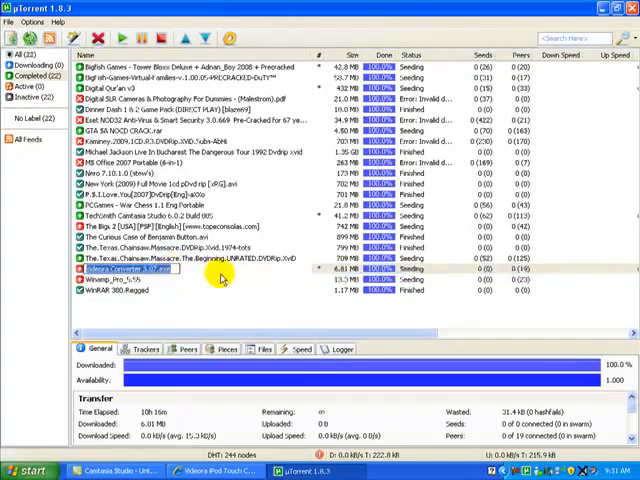
click(36, 64)
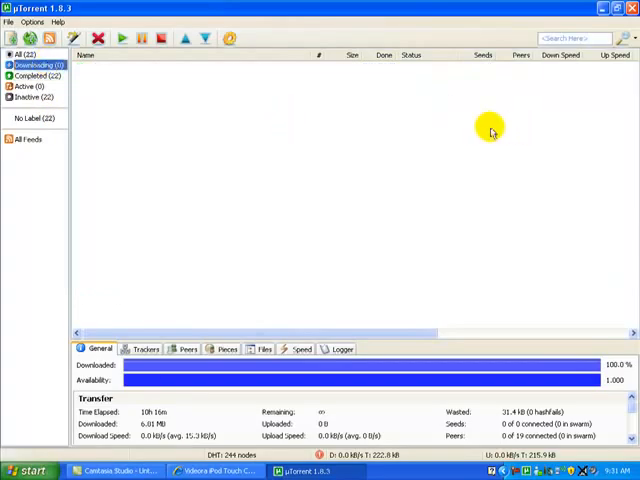
click(32, 76)
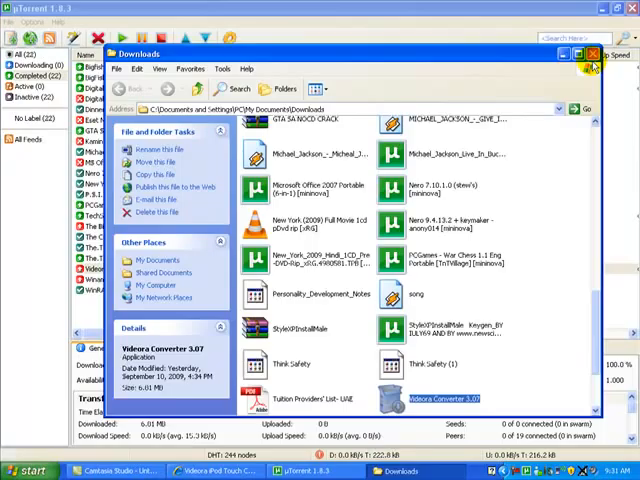
Close the Downloads window, returning to the desktop with the Videora installer icon
click(592, 52)
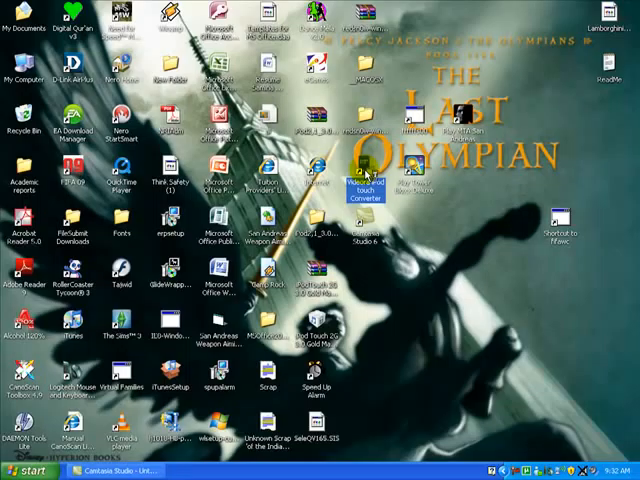
Launch Videora iPod Touch Converter and begin a Video File conversion at the Select Video step
double_click(350, 184)
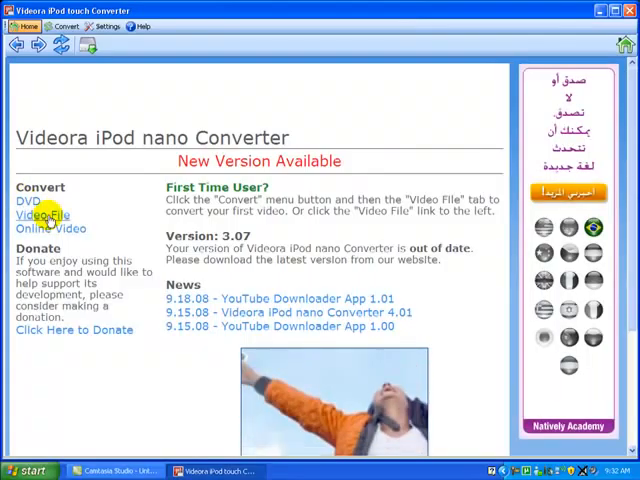
click(42, 216)
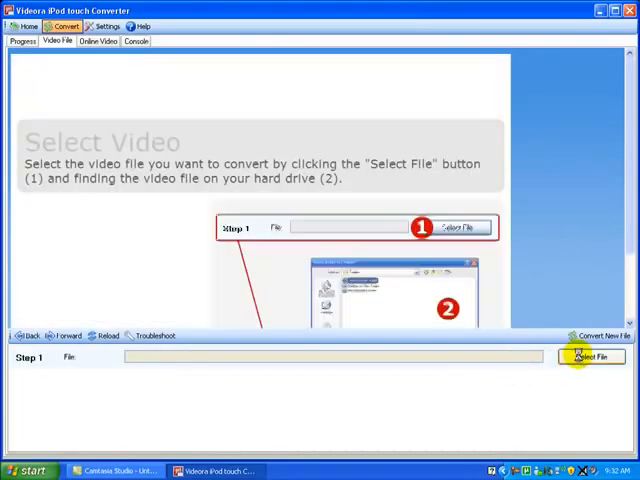
Select the Angels.And.Demons avi from My Torrents as the video to convert
click(592, 356)
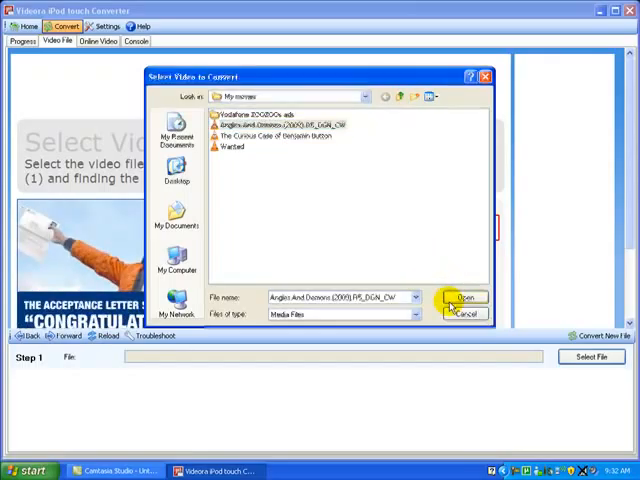
click(462, 300)
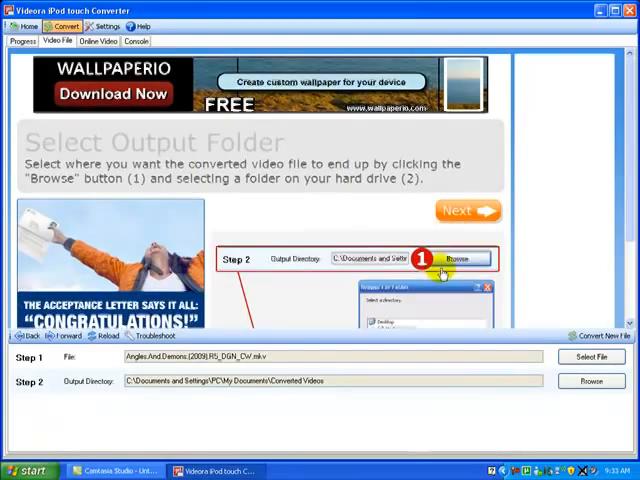
Keep My Documents\Converted Videos as the output folder and continue to Video Settings
click(468, 210)
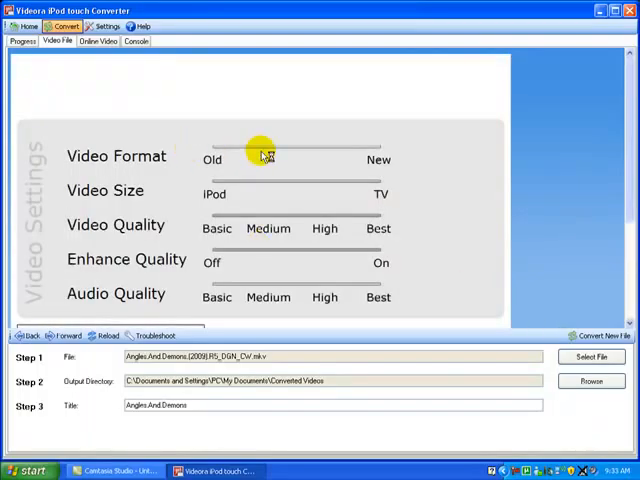
Set the Video Format slider to New and accept the settings for Angels And Demons
drag(260, 148, 384, 148)
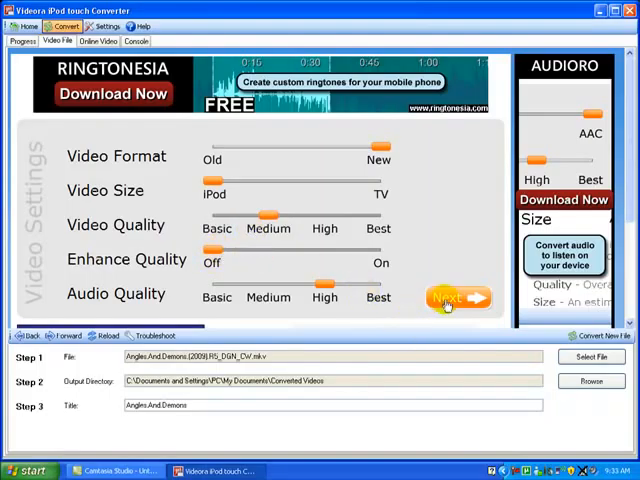
click(456, 298)
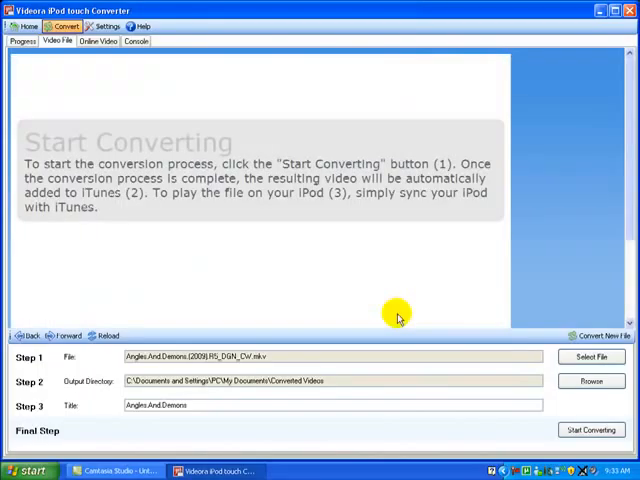
Start converting Angels And Demons and show it in the Progress tab's conversion queue
click(592, 430)
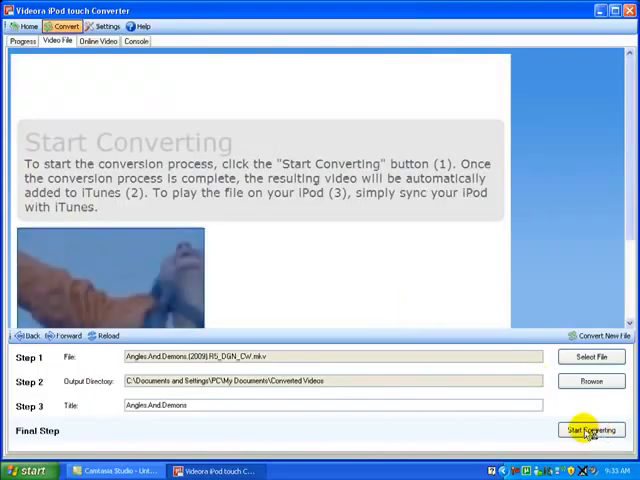
click(592, 430)
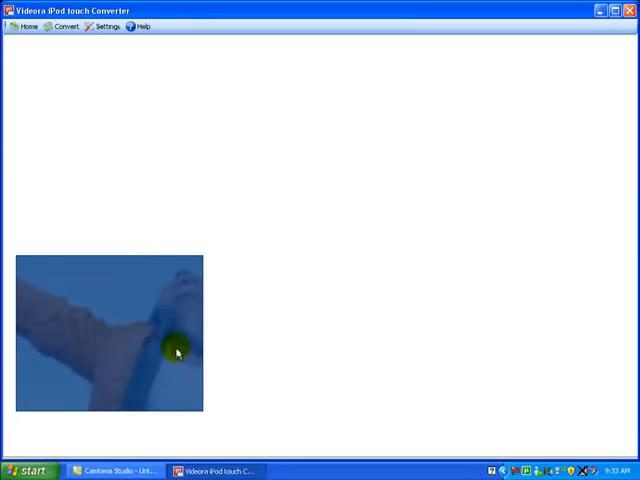
mouse_move(378, 332)
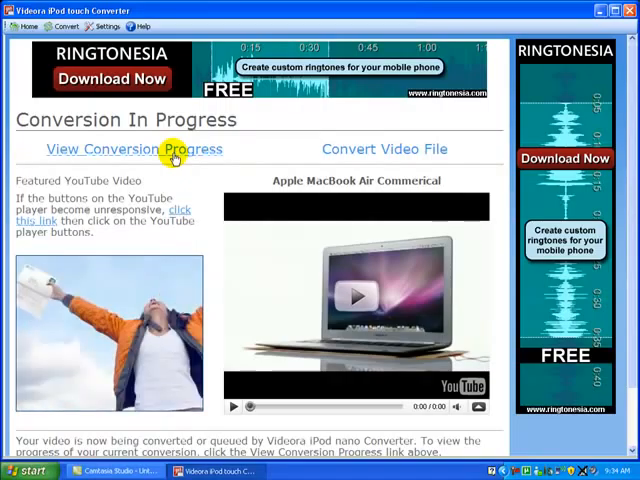
click(132, 148)
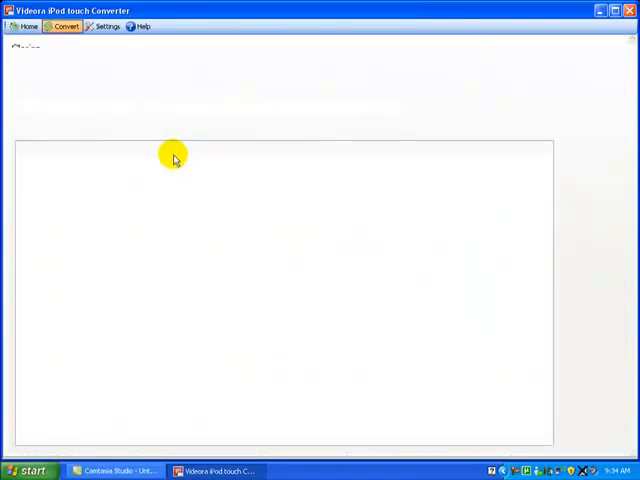
click(64, 26)
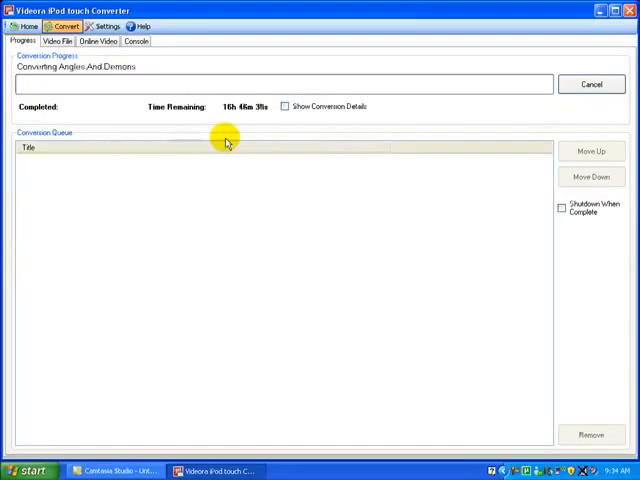